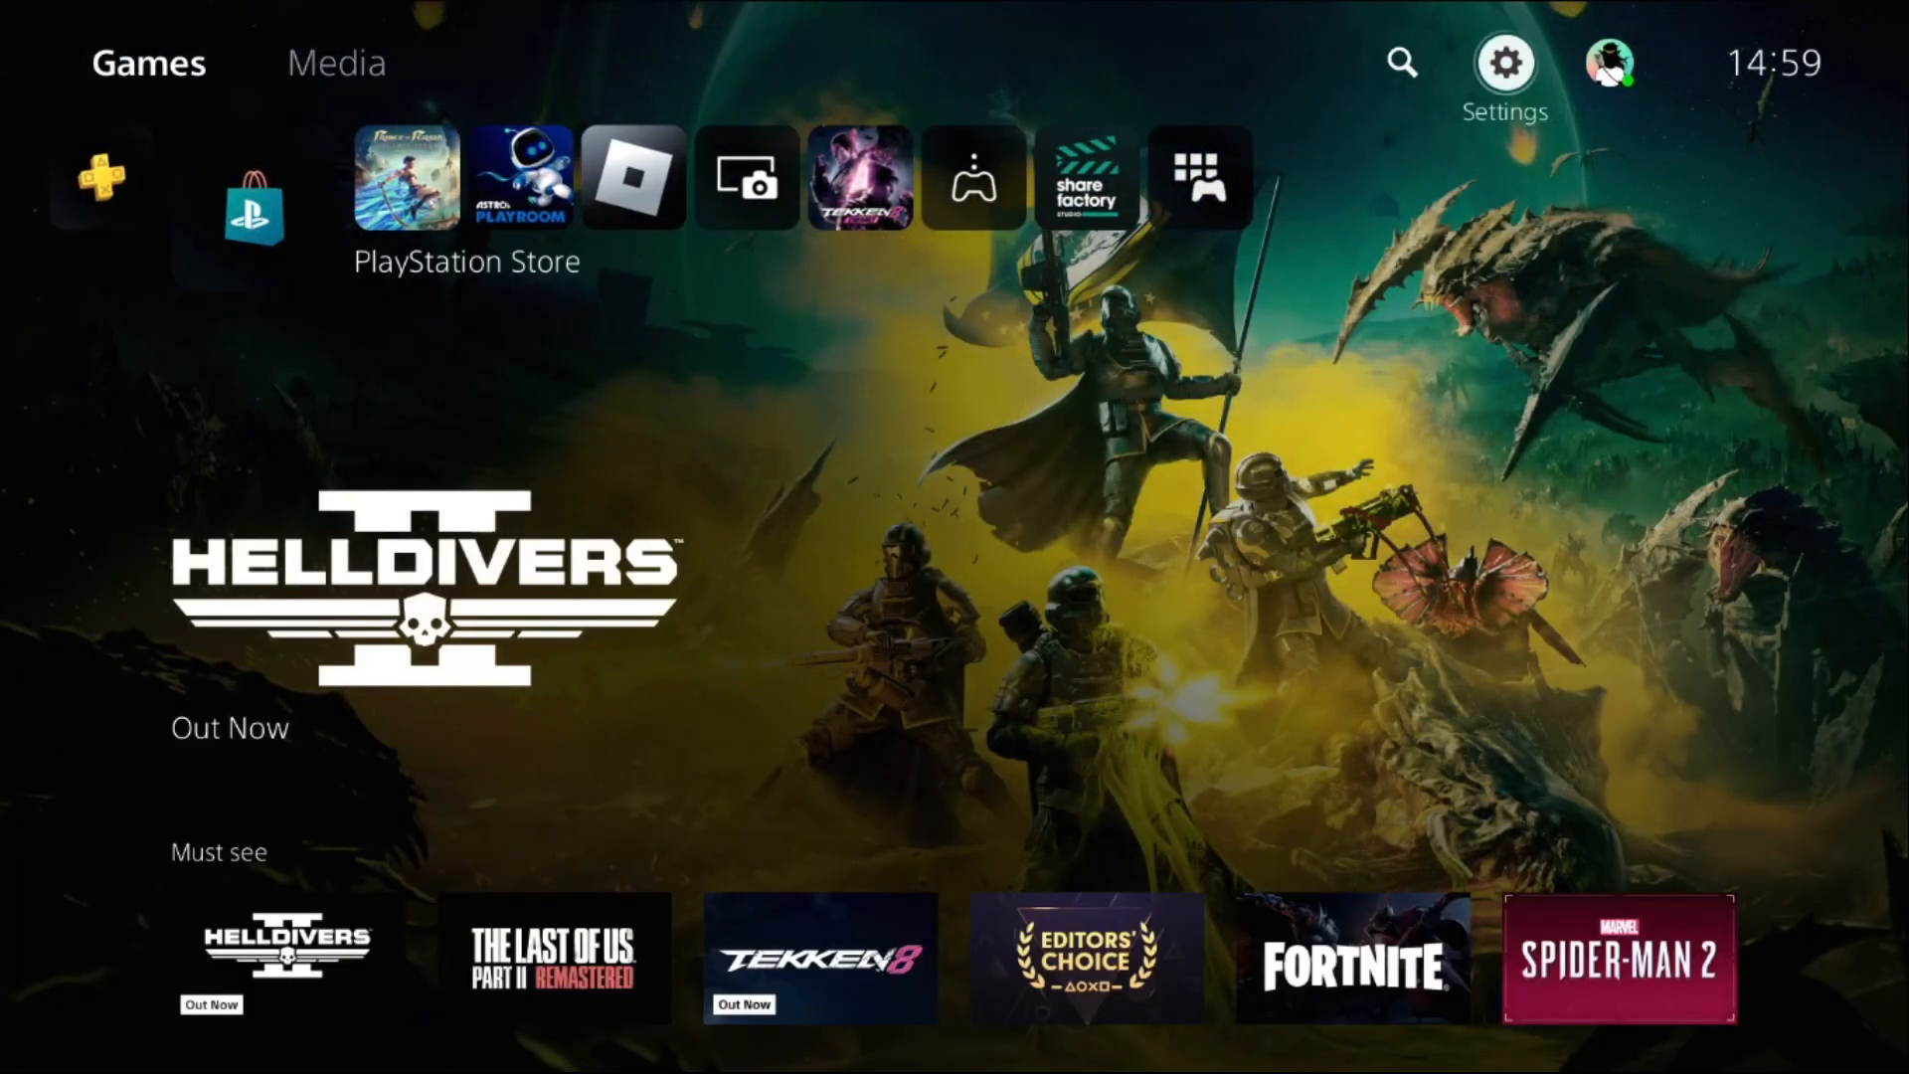
Open the PS5 Settings menu from the home screen gear icon.
left_click(1504, 61)
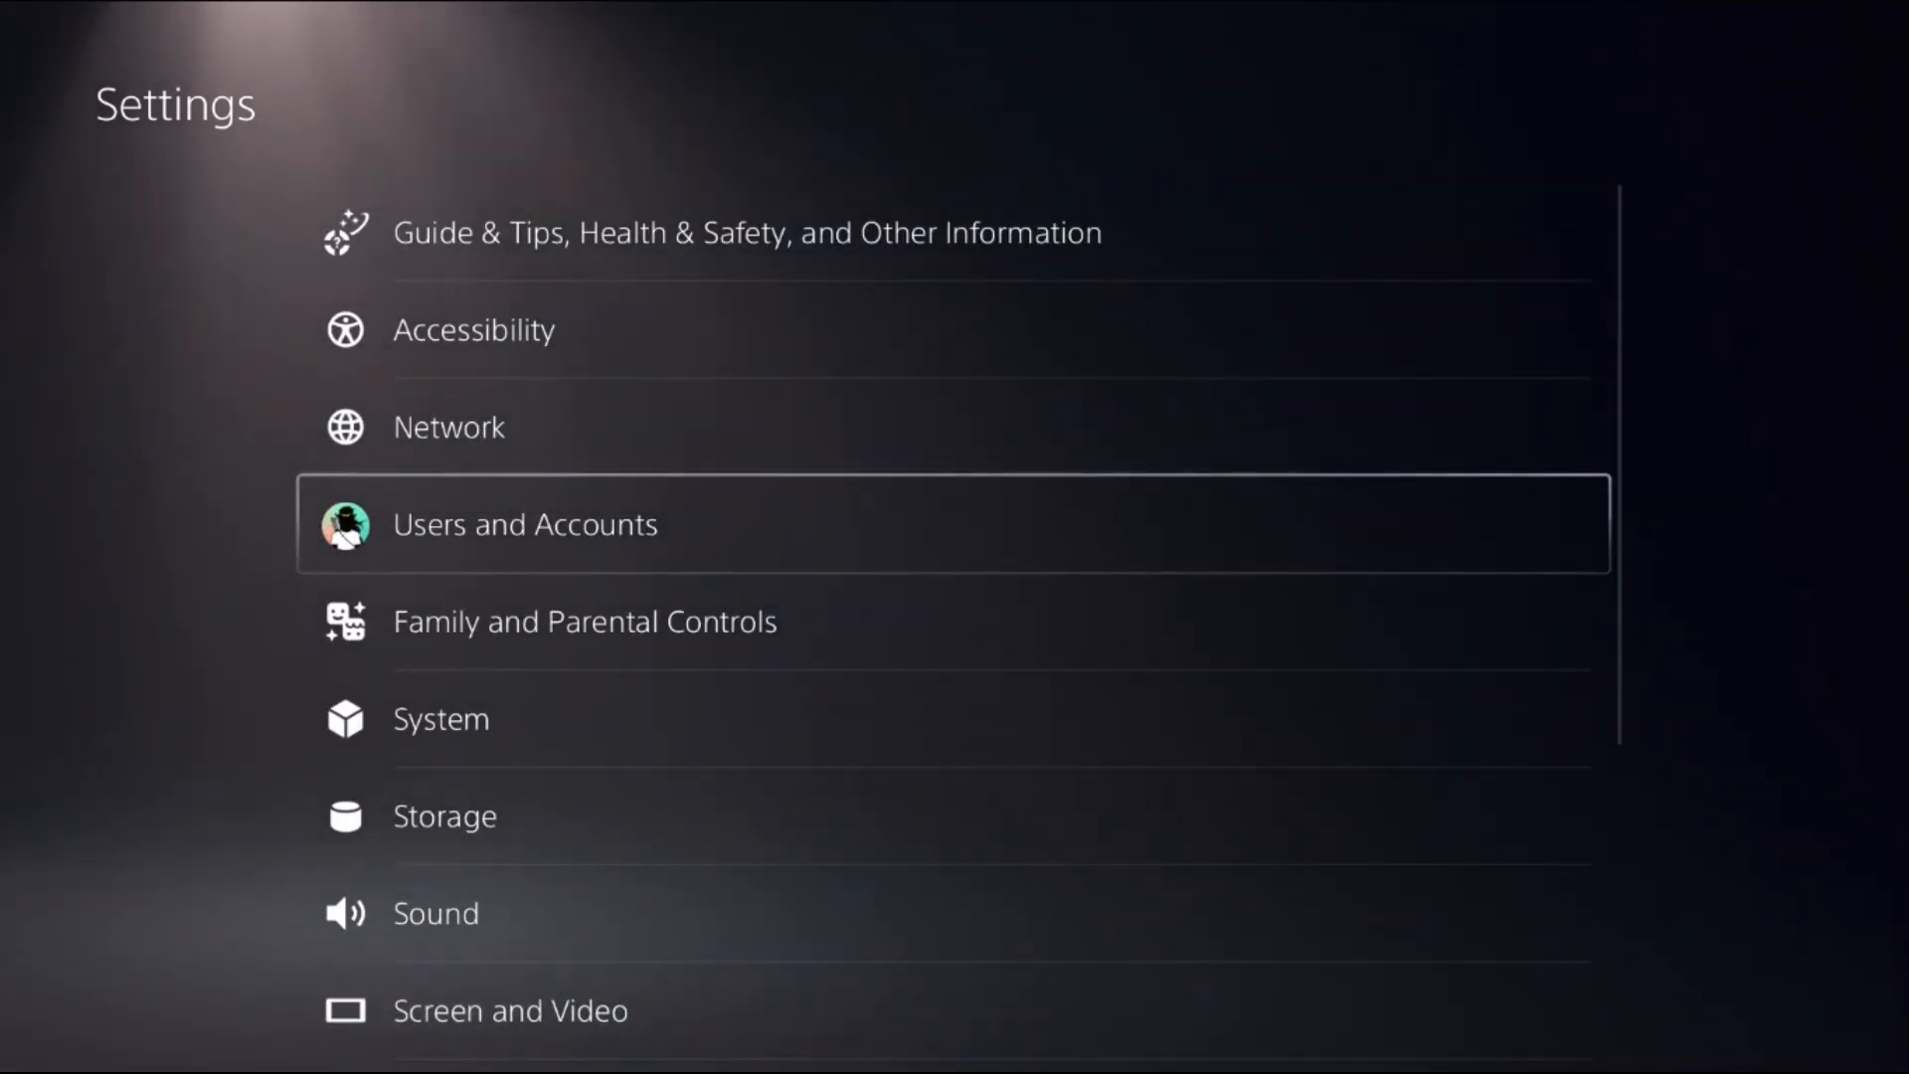
Restore licenses under Users and Accounts > Other and confirm the result.
left_click(524, 524)
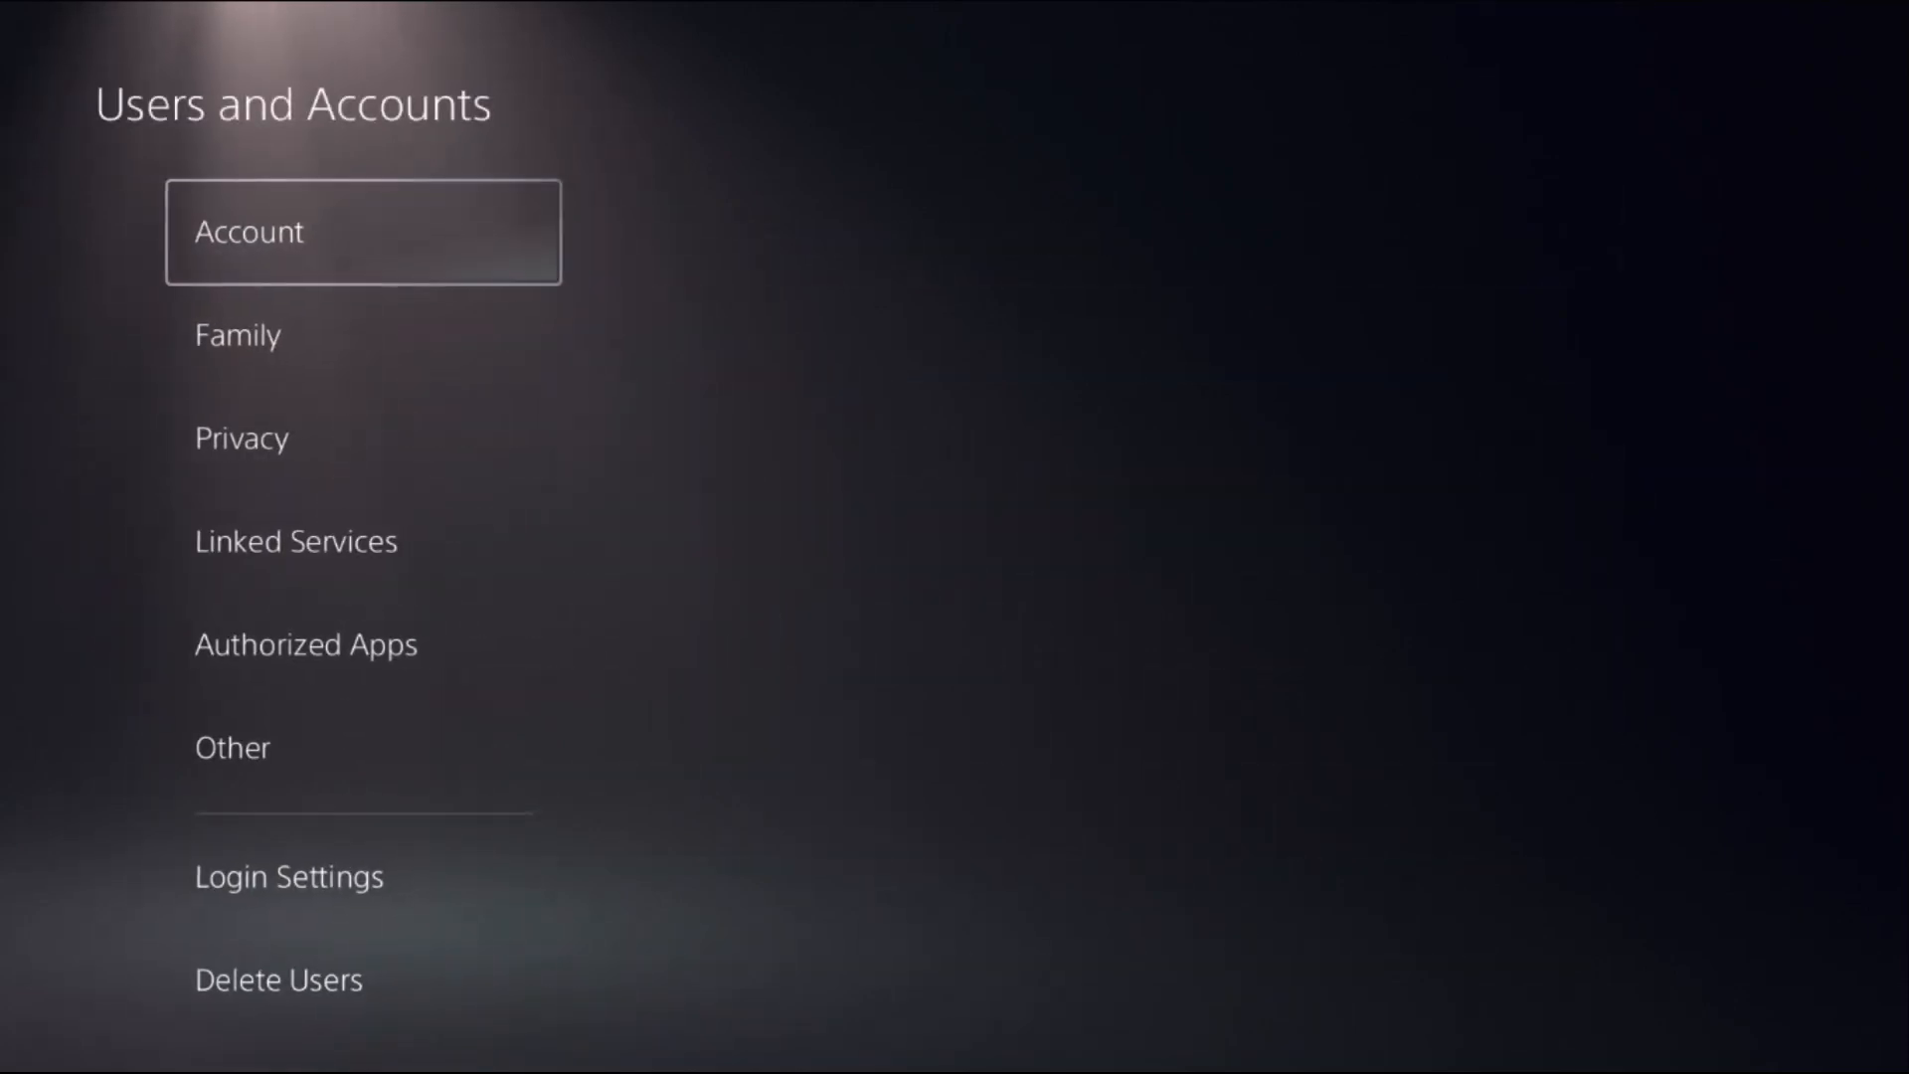
left_click(233, 748)
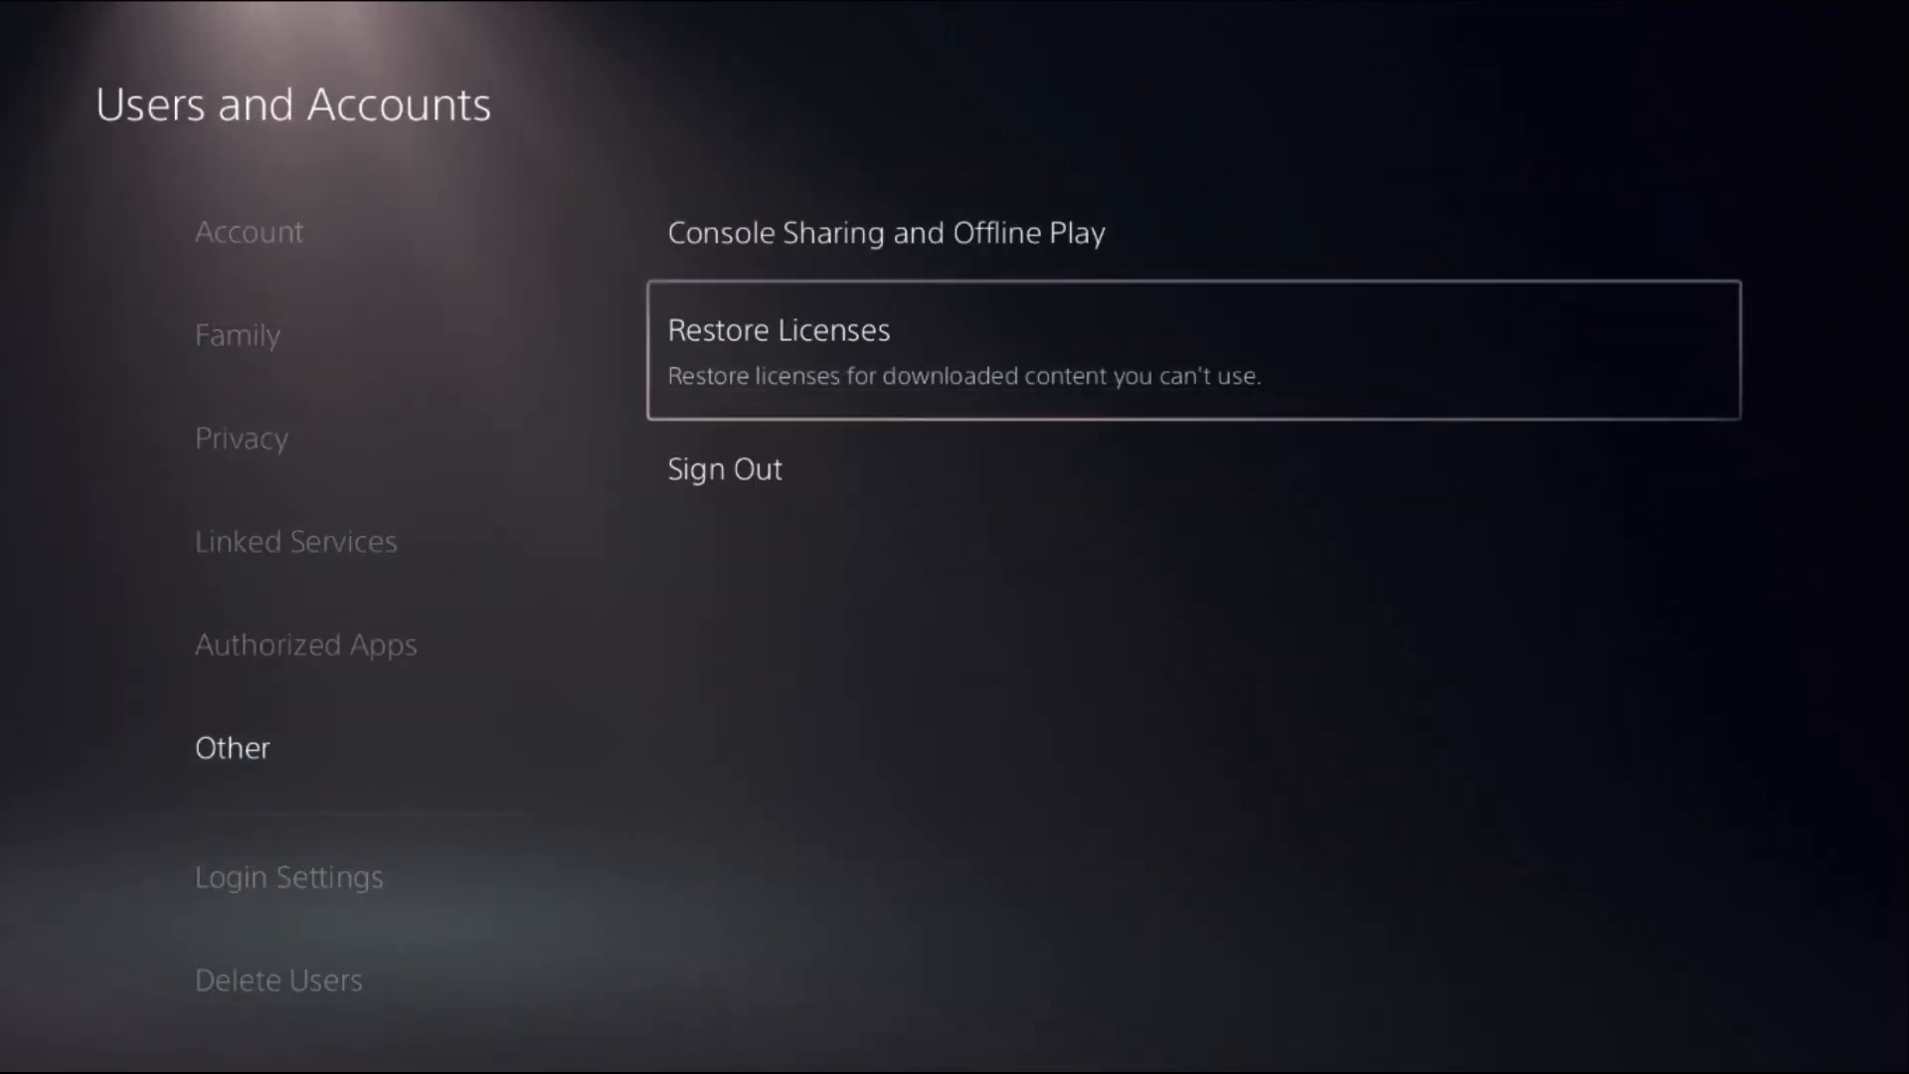
left_click(778, 350)
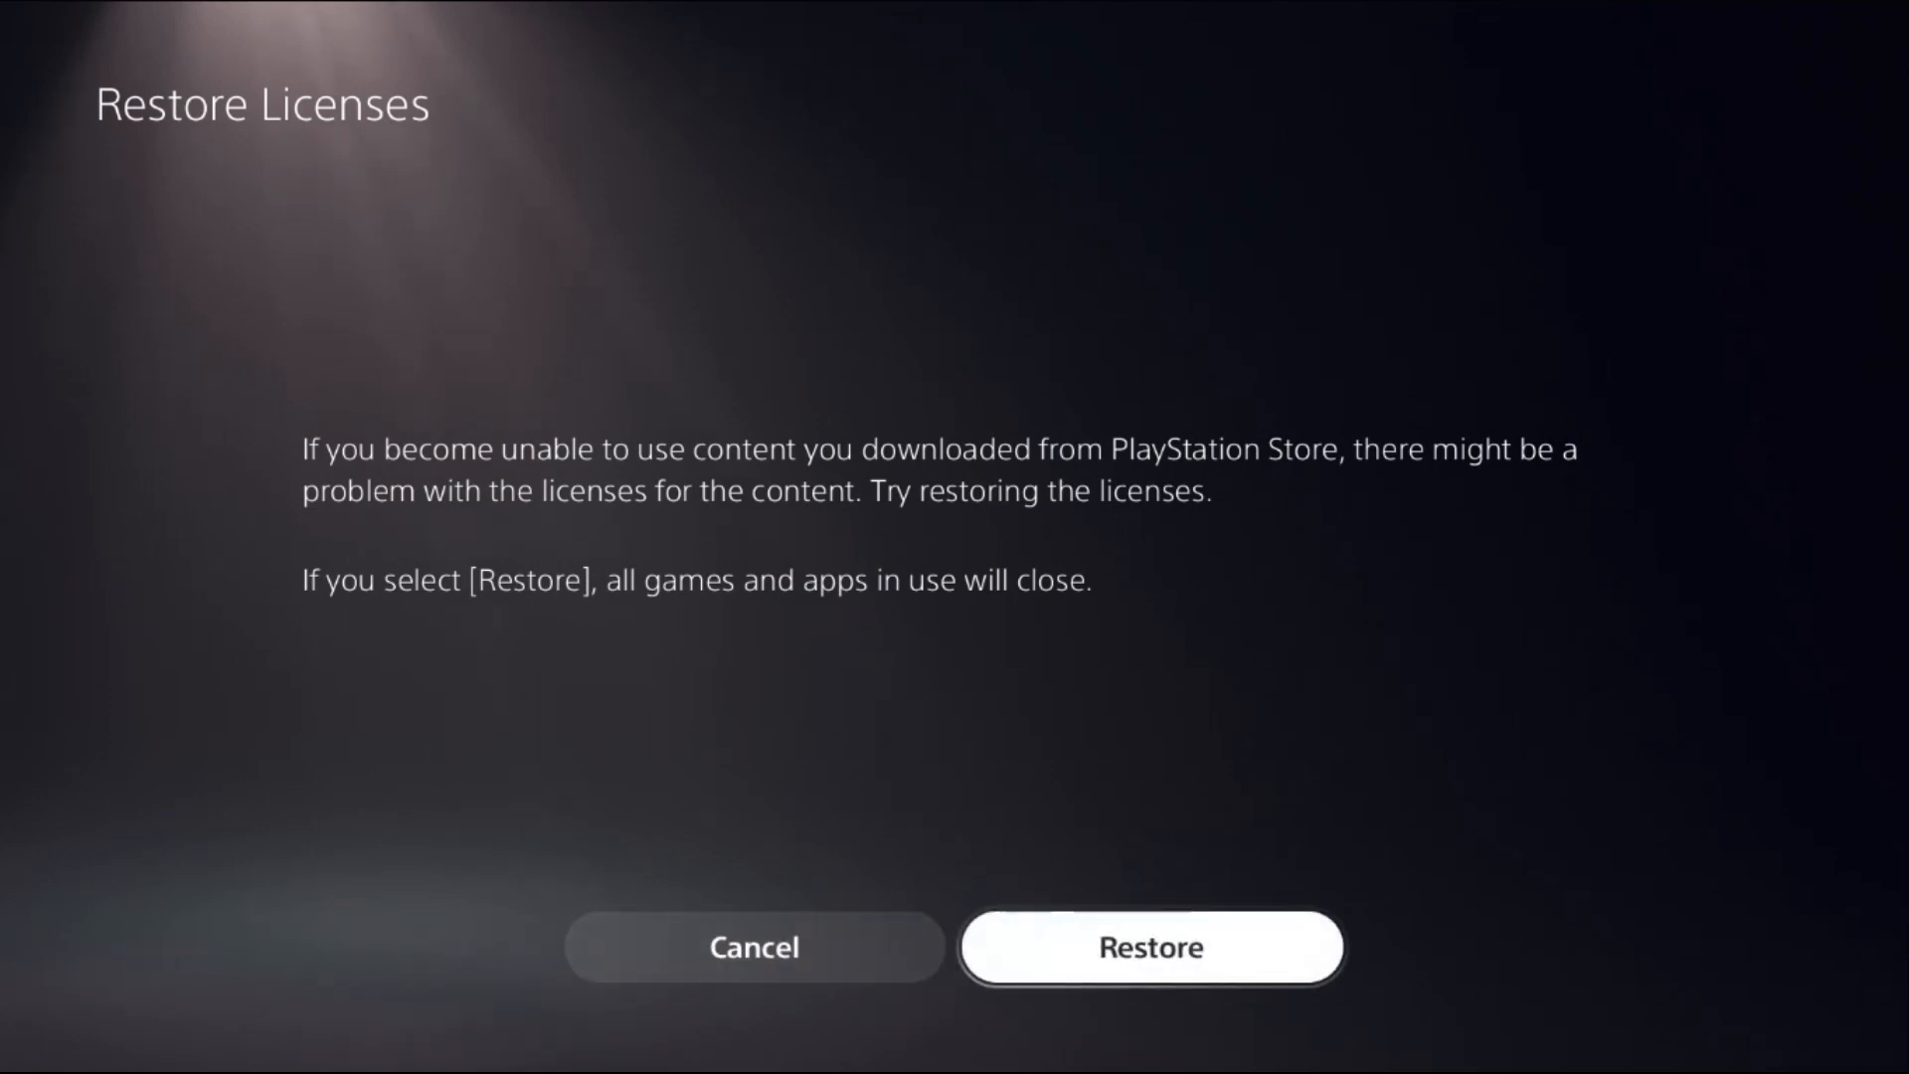
left_click(1151, 947)
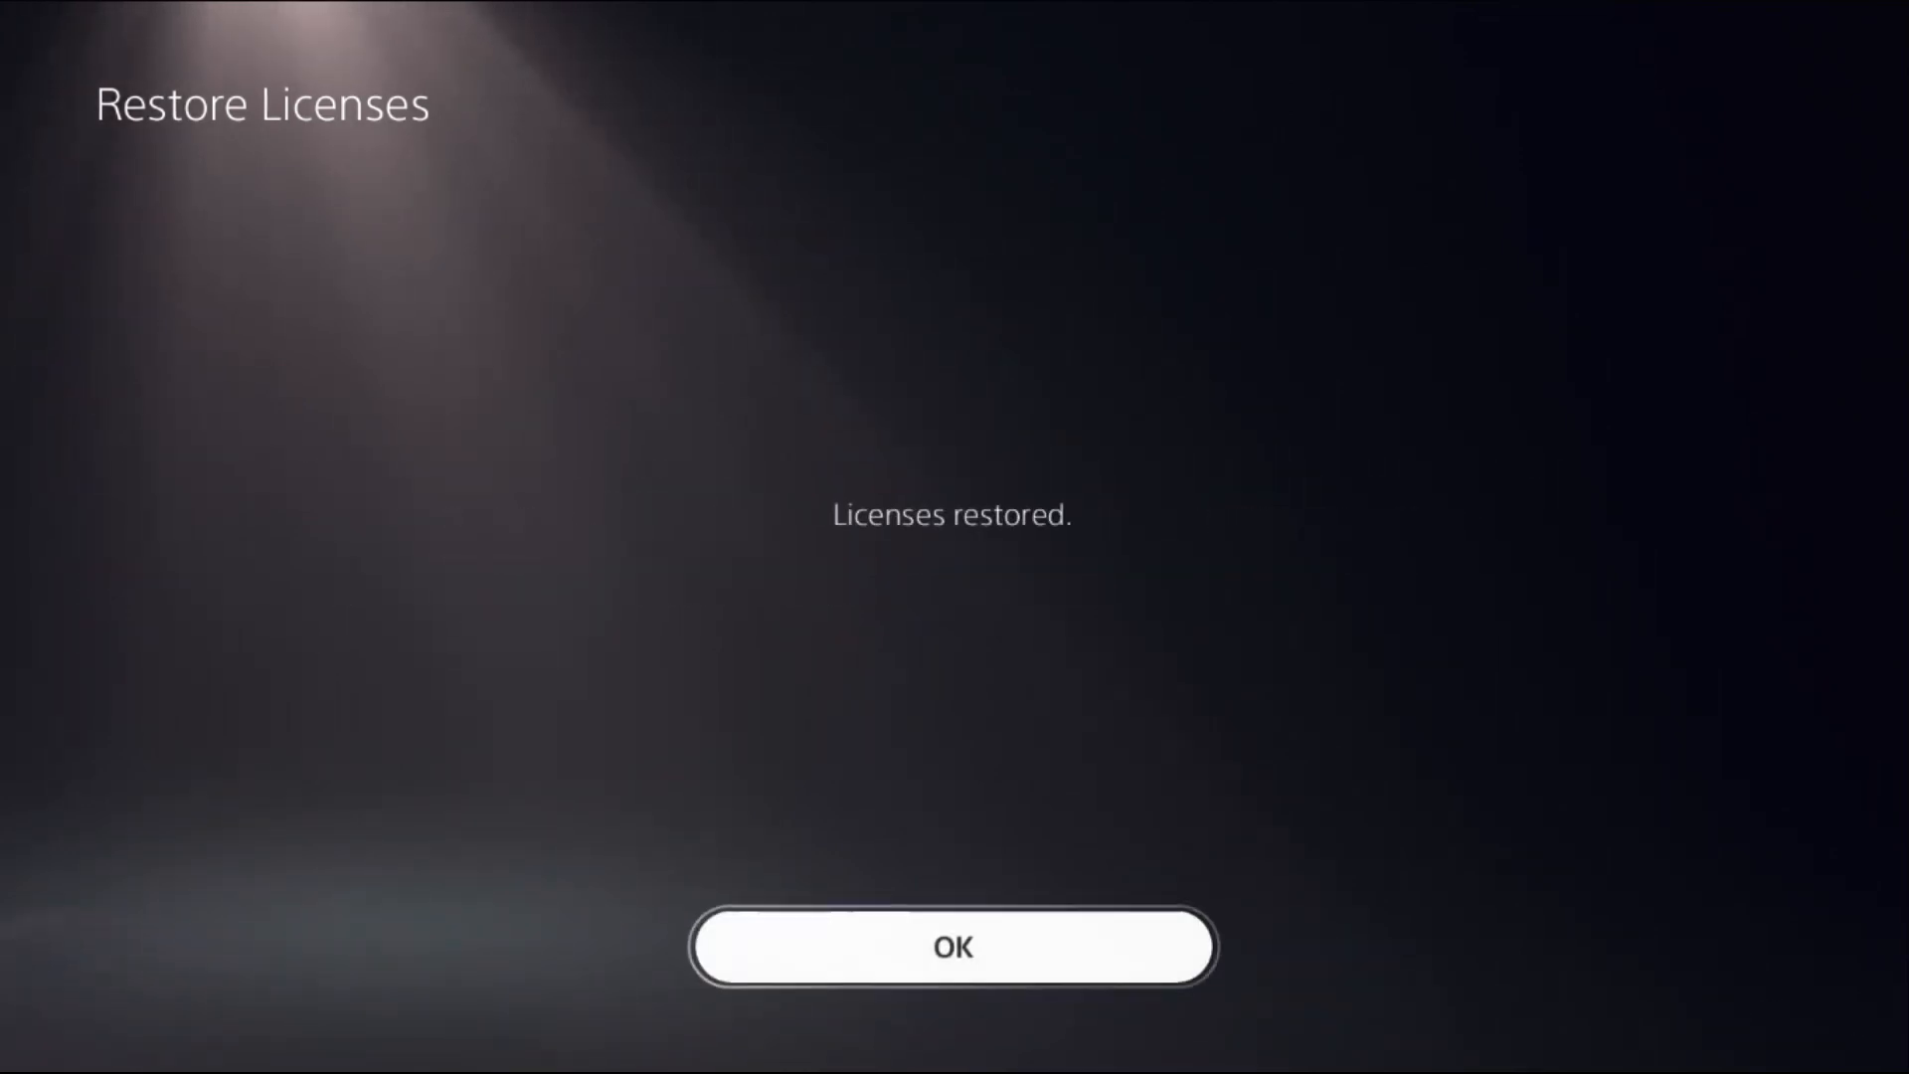
left_click(954, 946)
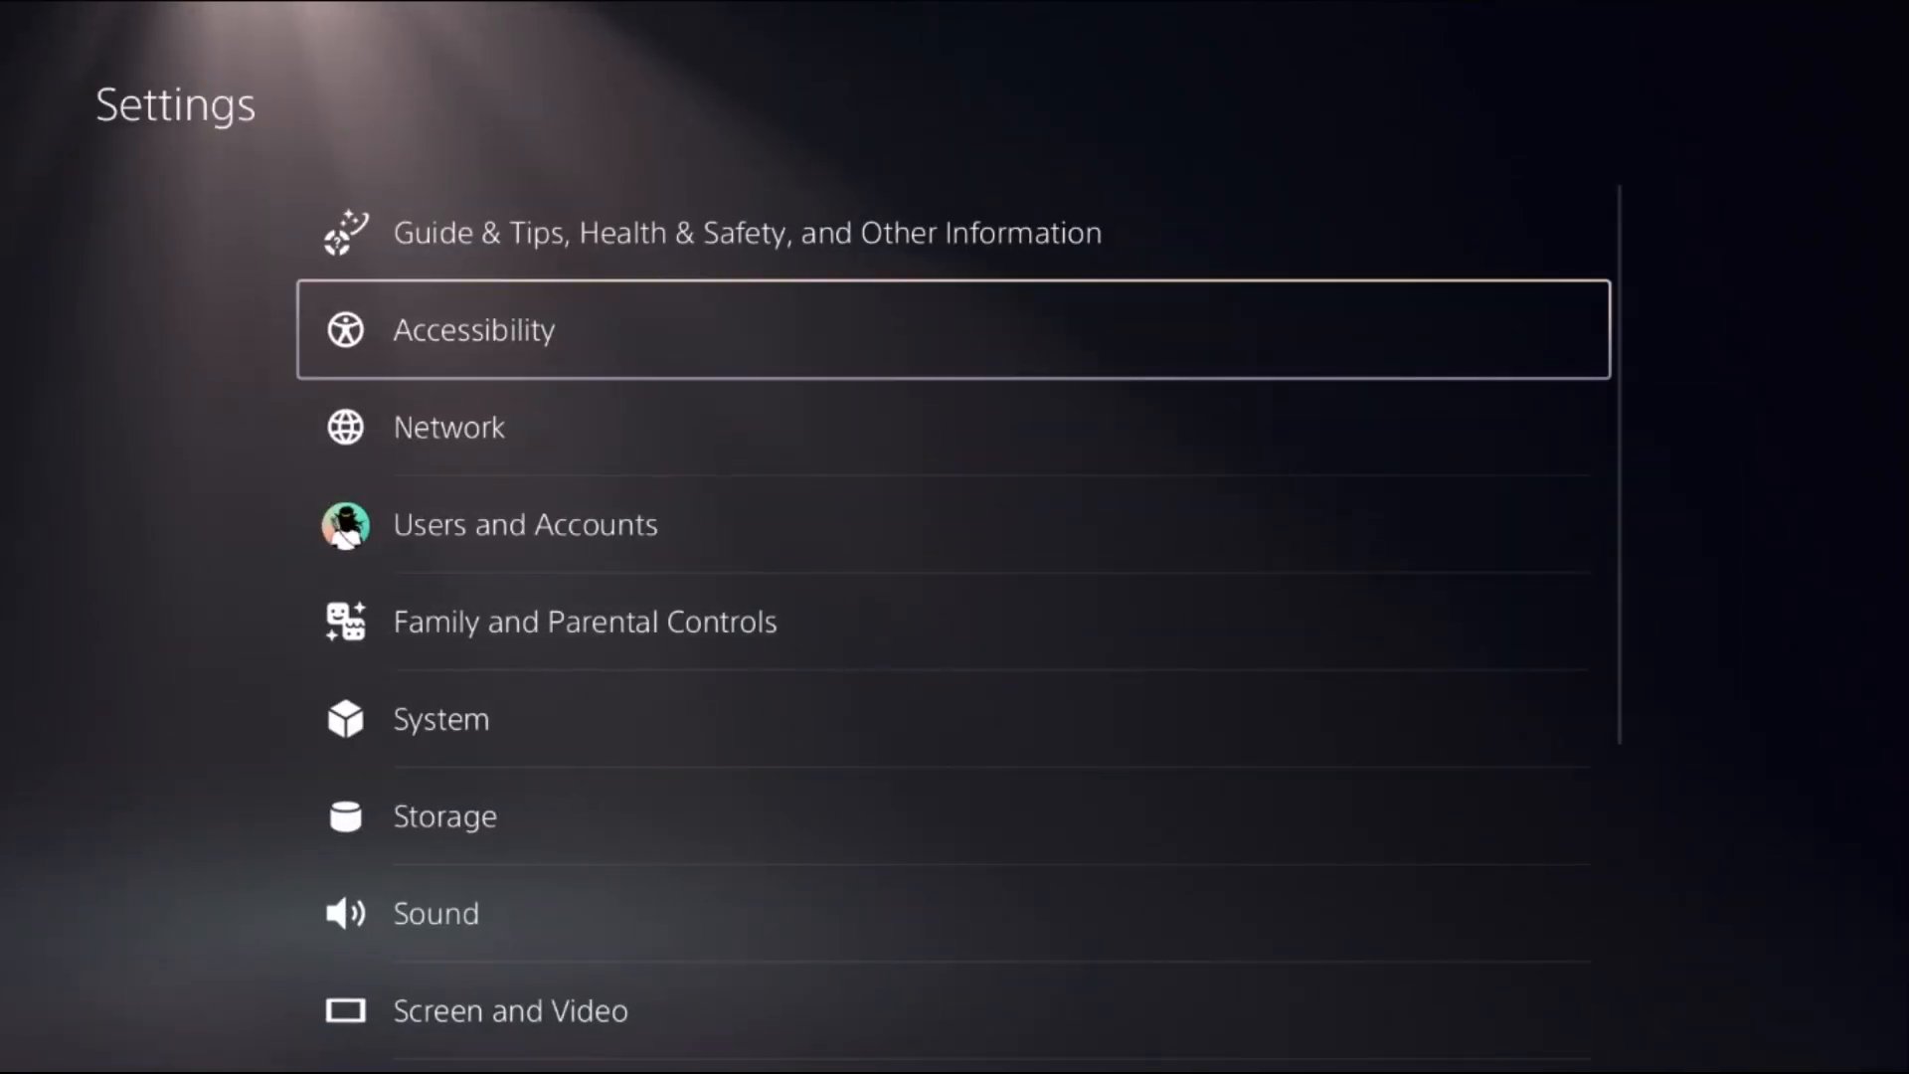
Open Airial13's Advanced Settings via Network > Set Up Internet Connection options.
left_click(449, 427)
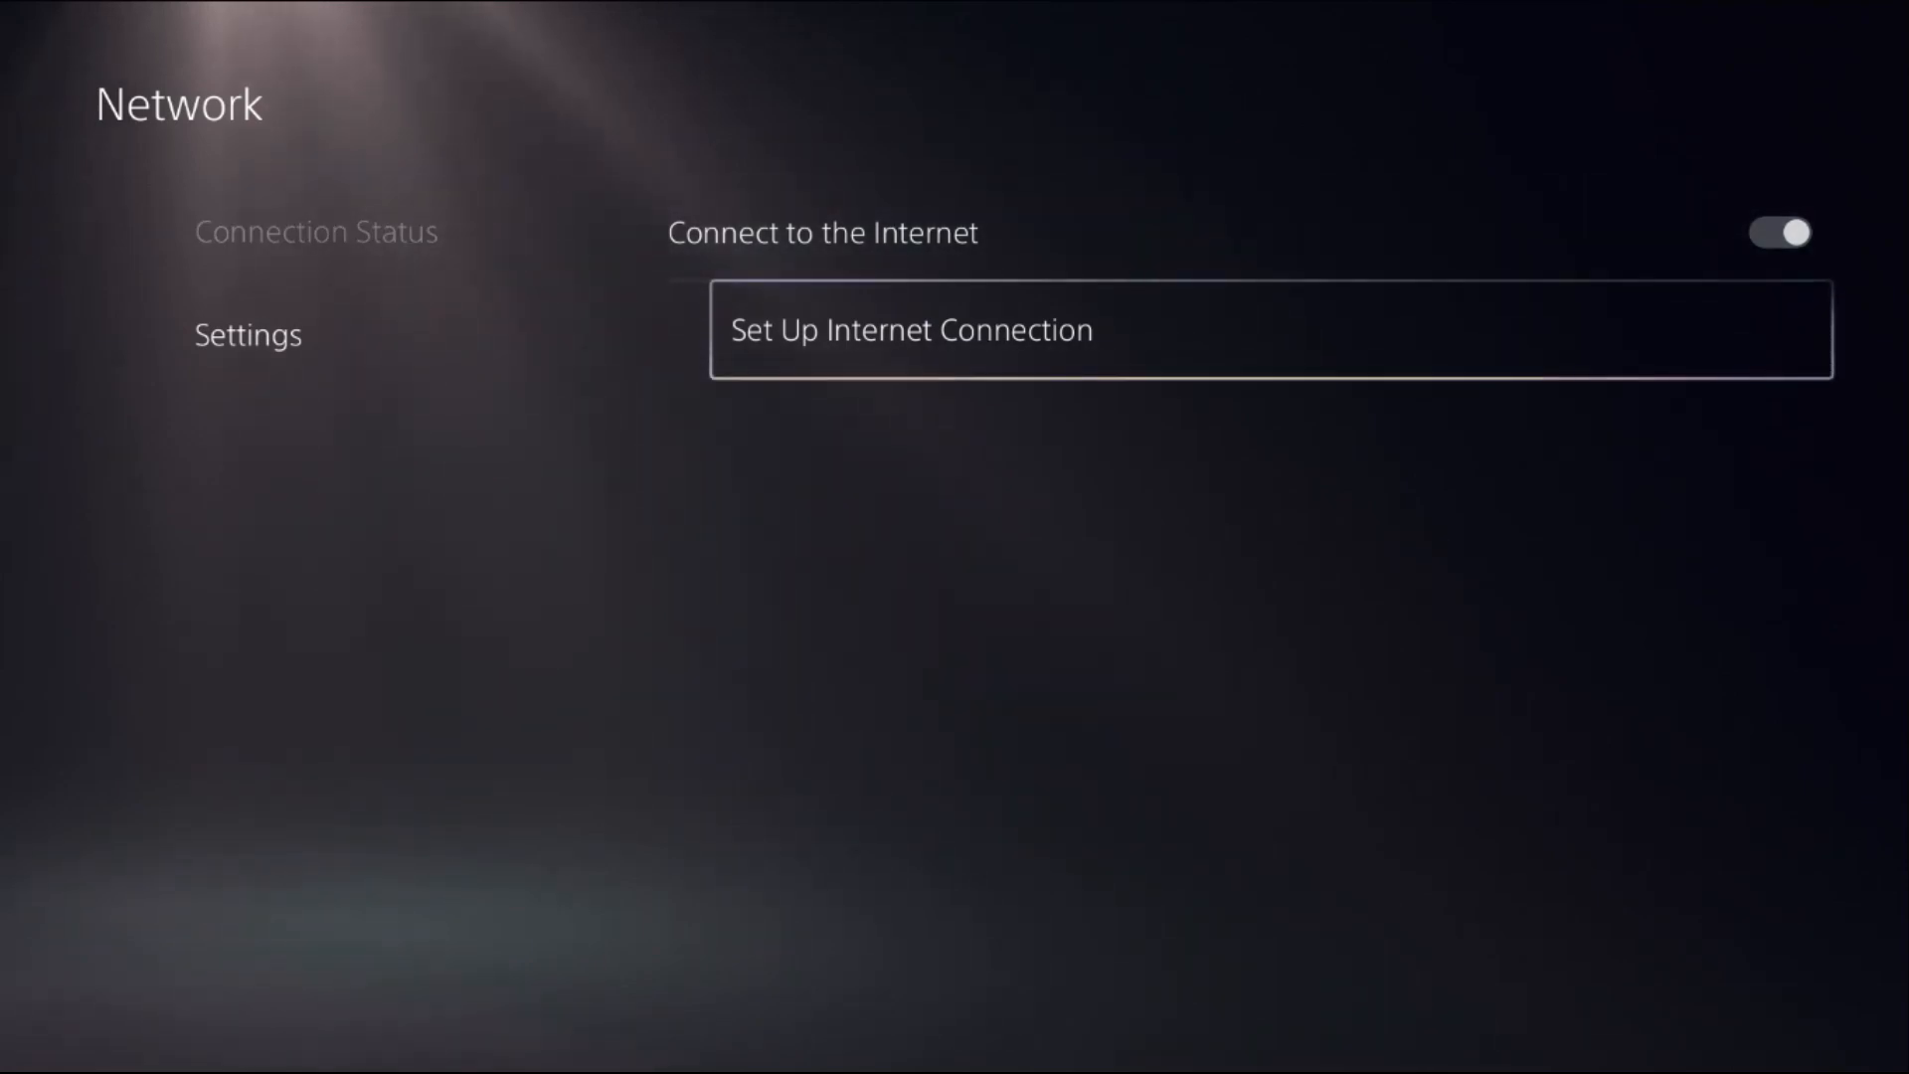
left_click(911, 329)
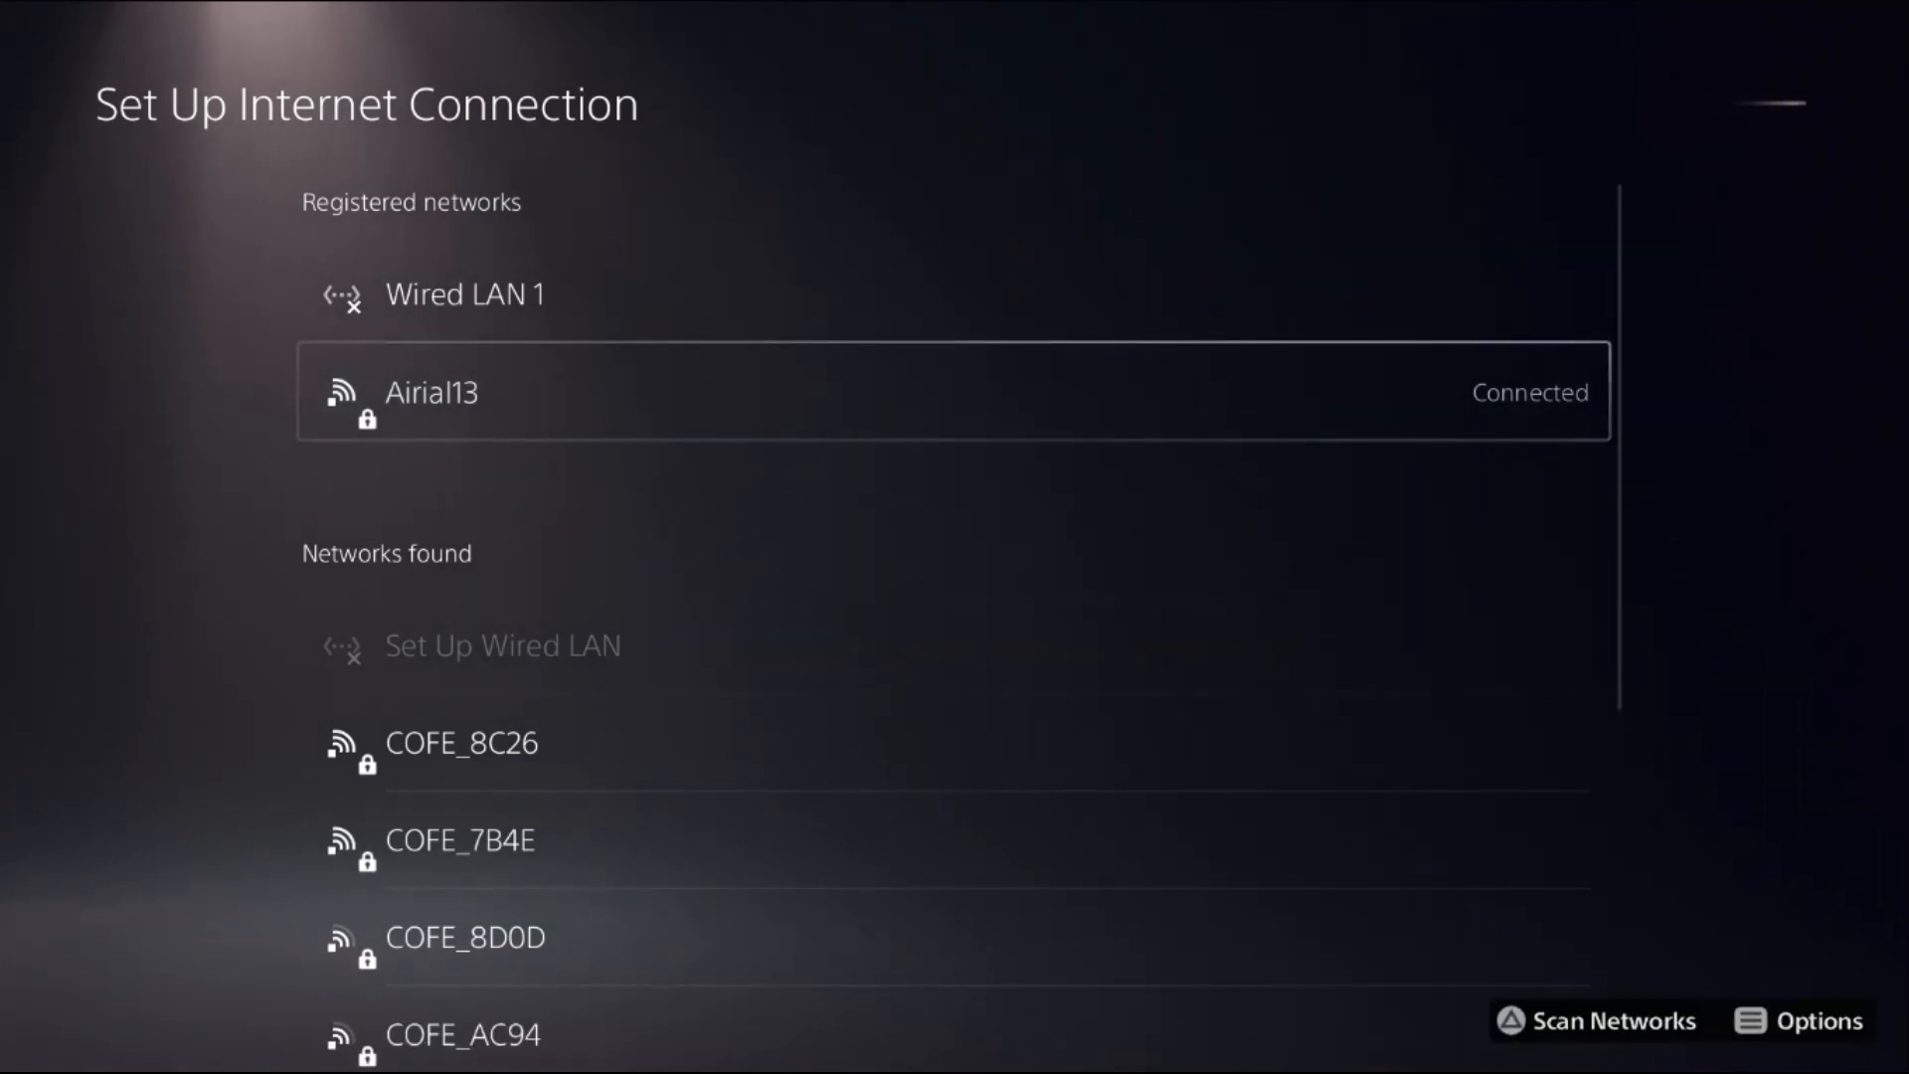
left_click(1799, 1021)
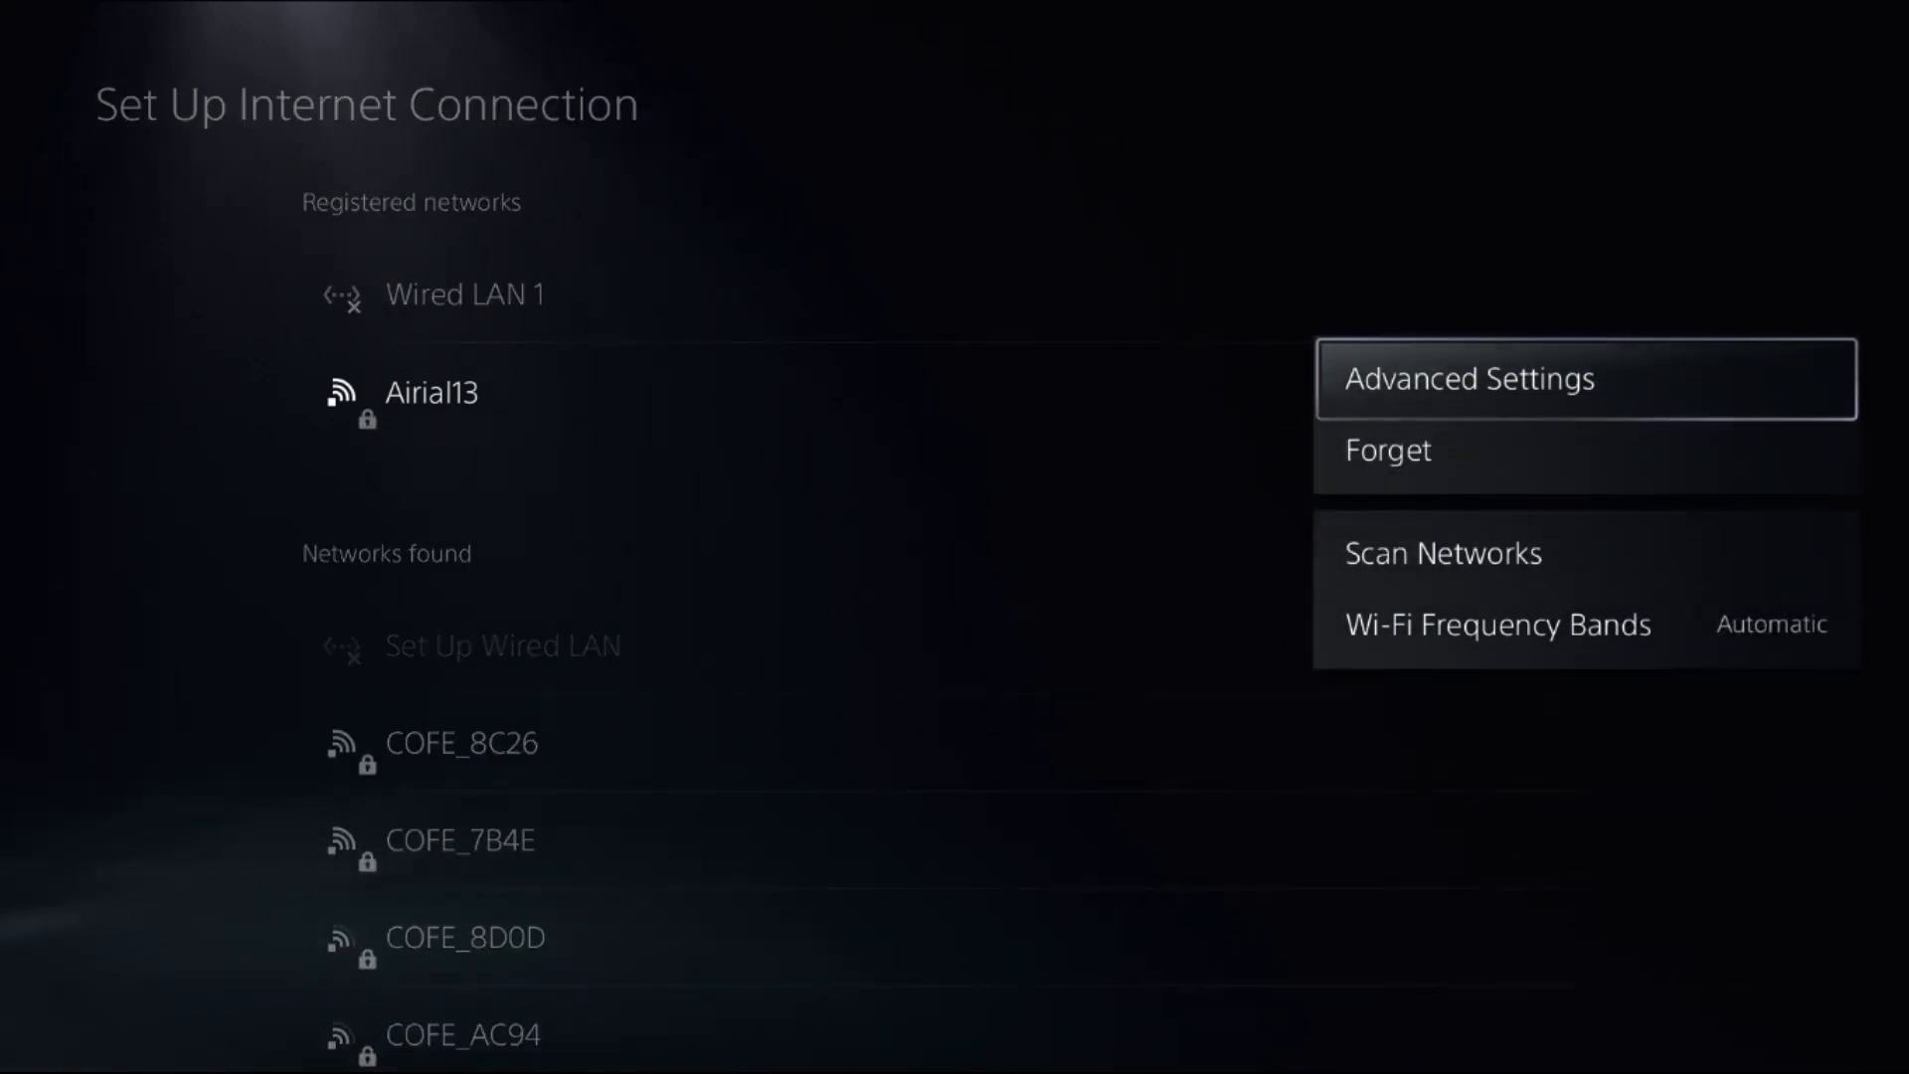
left_click(1468, 379)
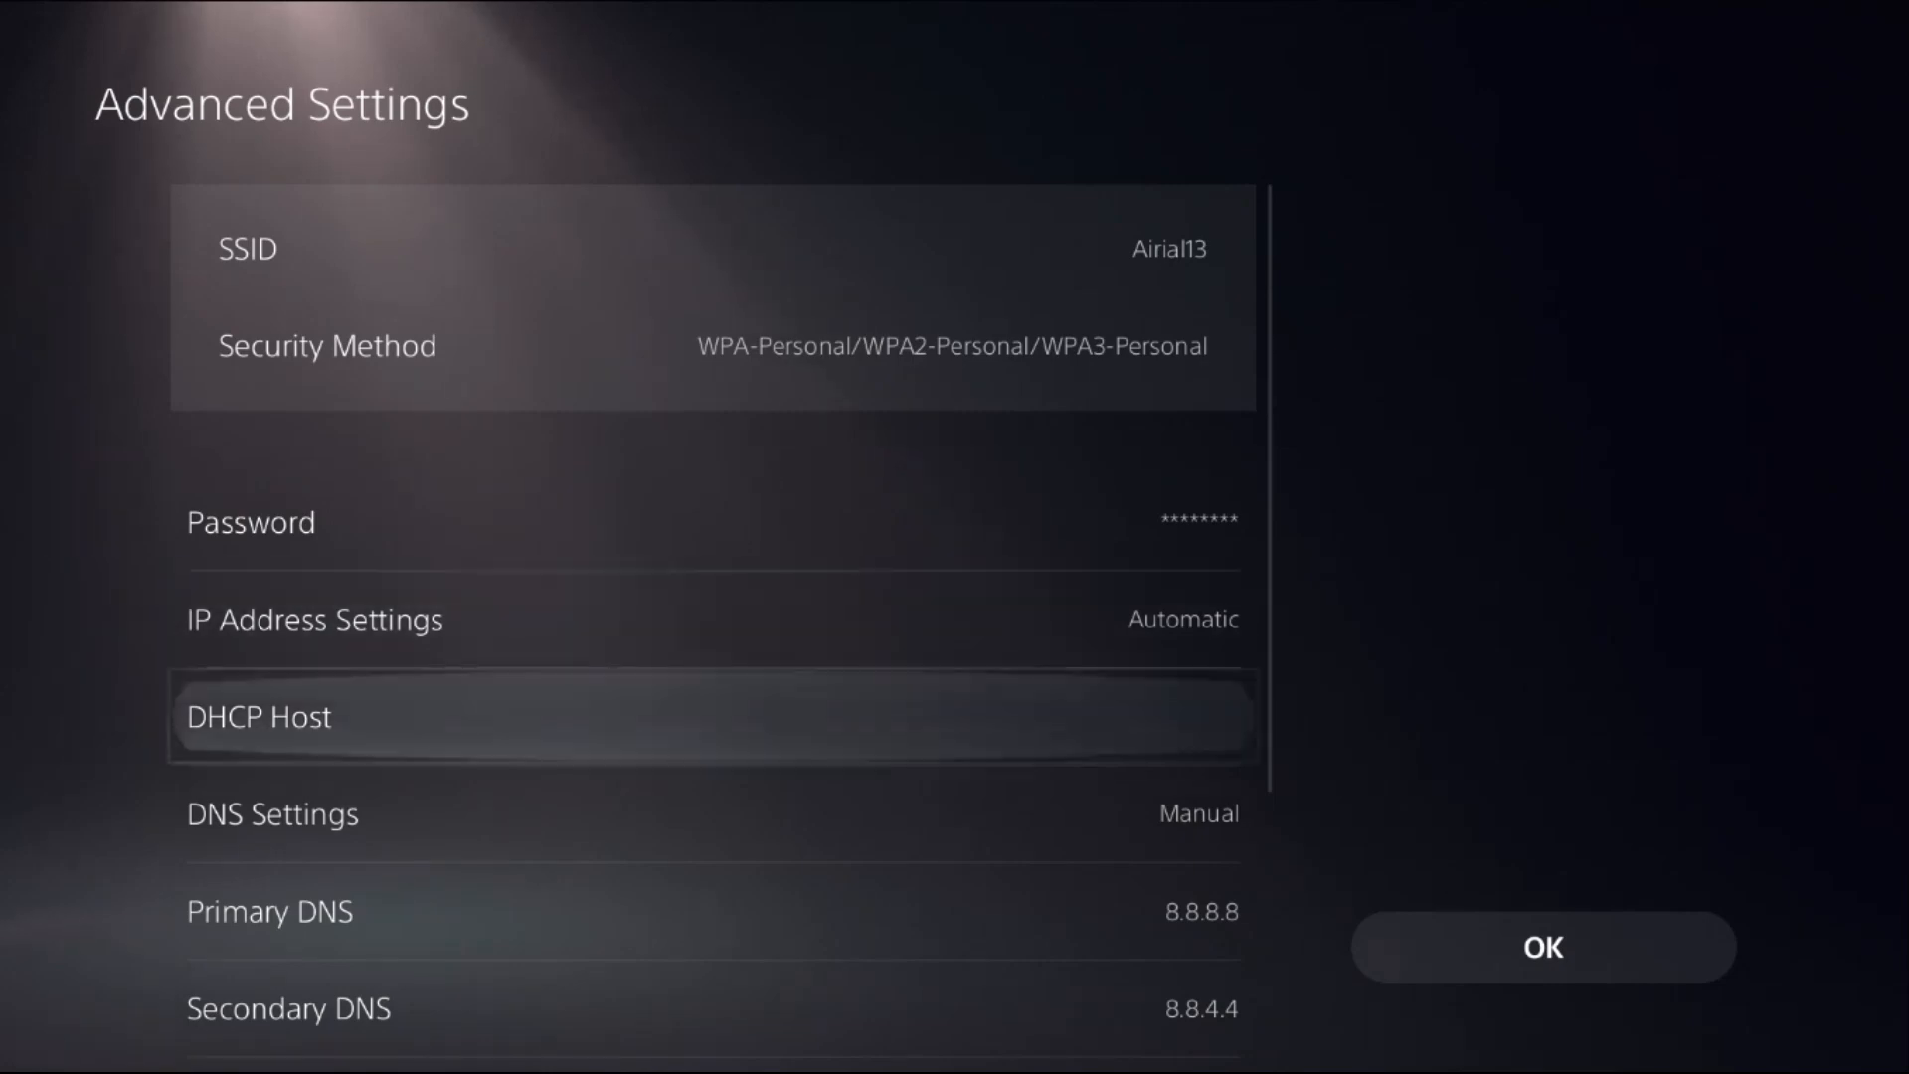
Enter Primary DNS 8.8.8.8 and Secondary DNS 8.8.4.4, then confirm to reconnect.
scroll("down", 3)
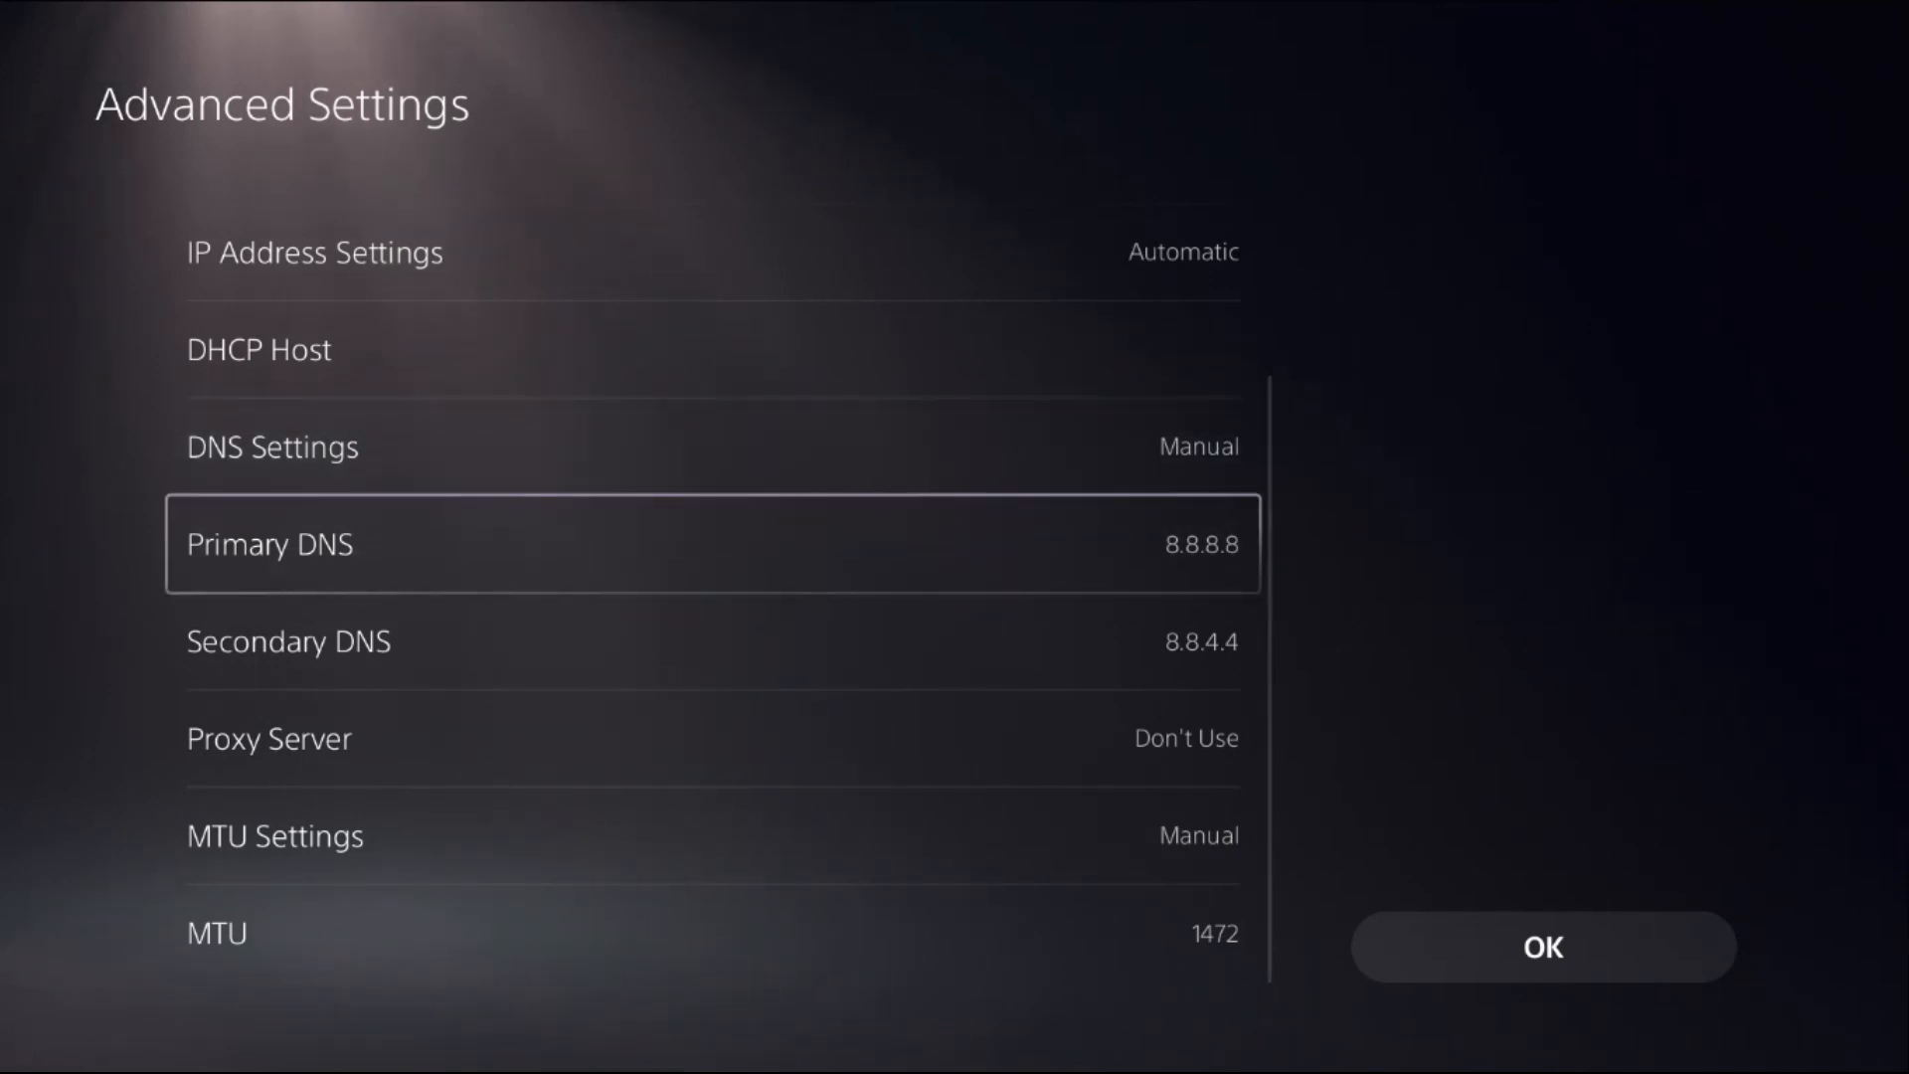
key("Down")
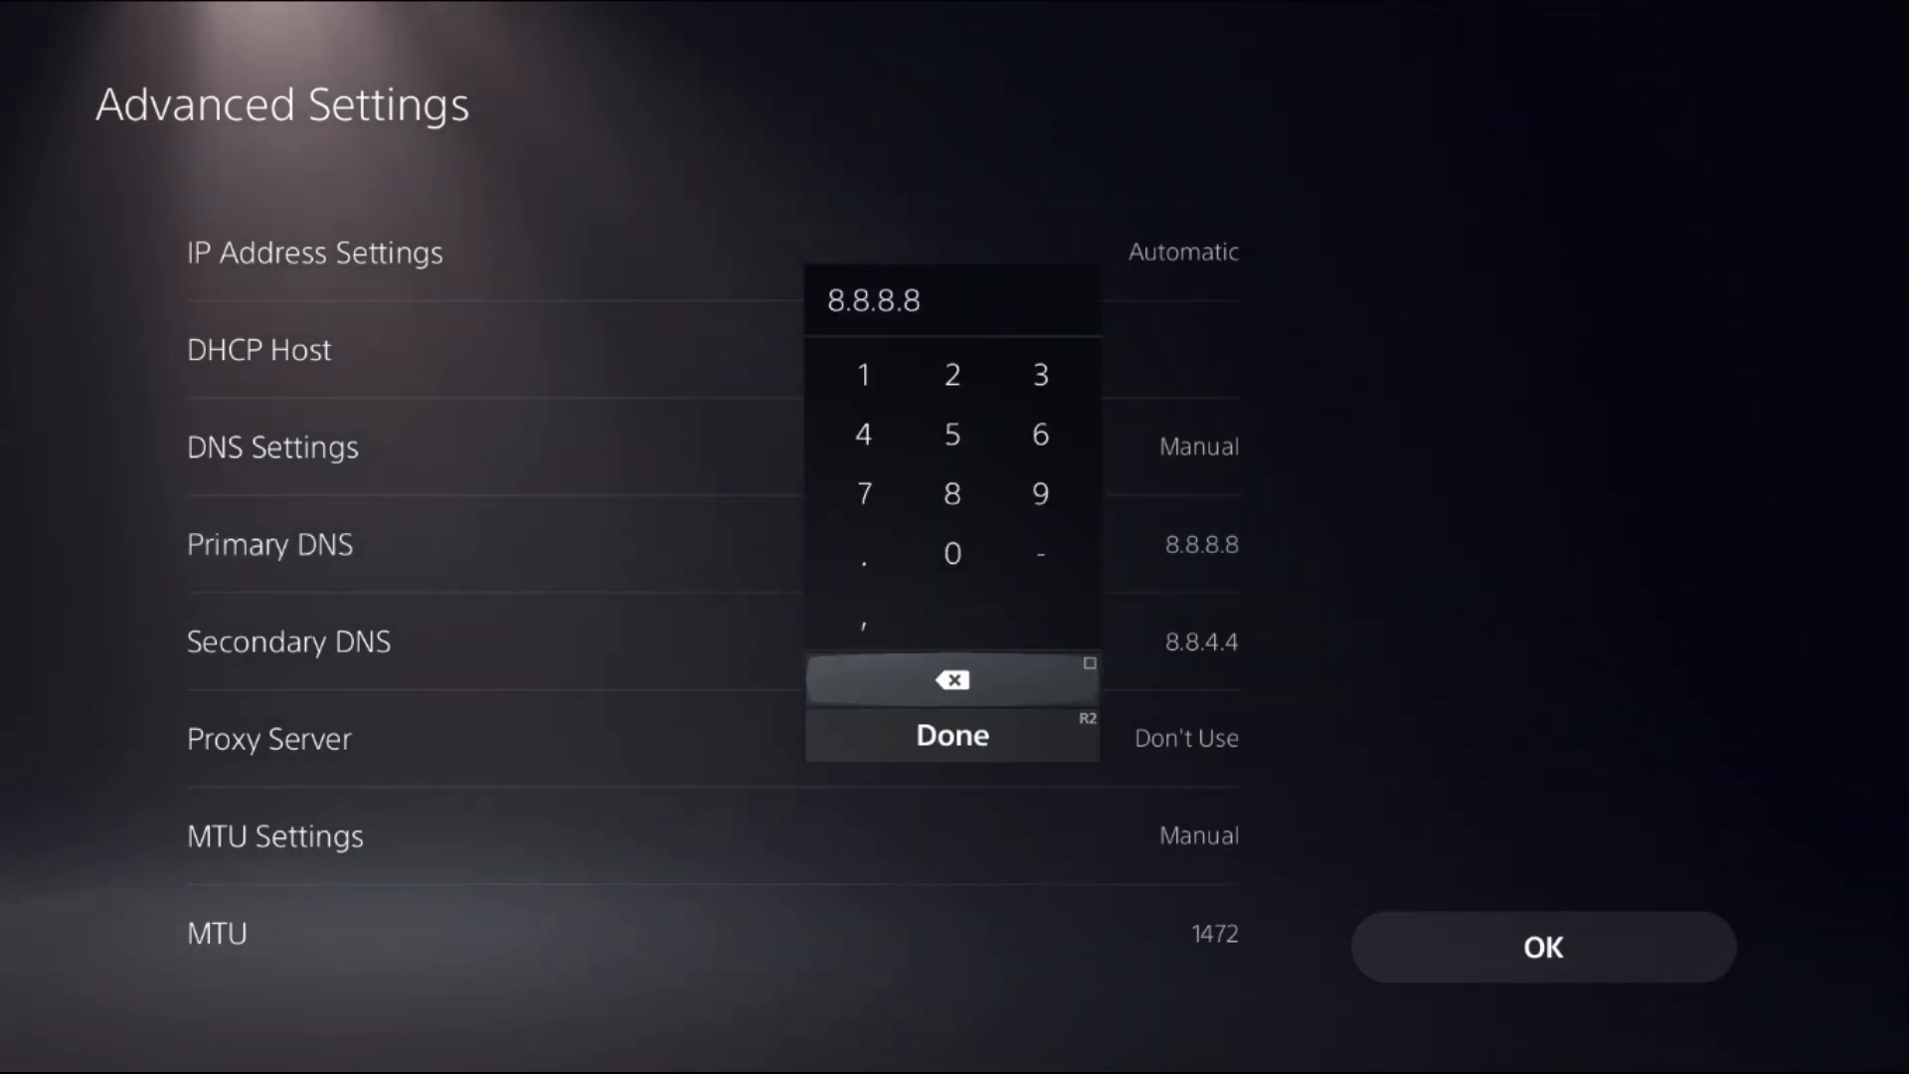
left_click(952, 733)
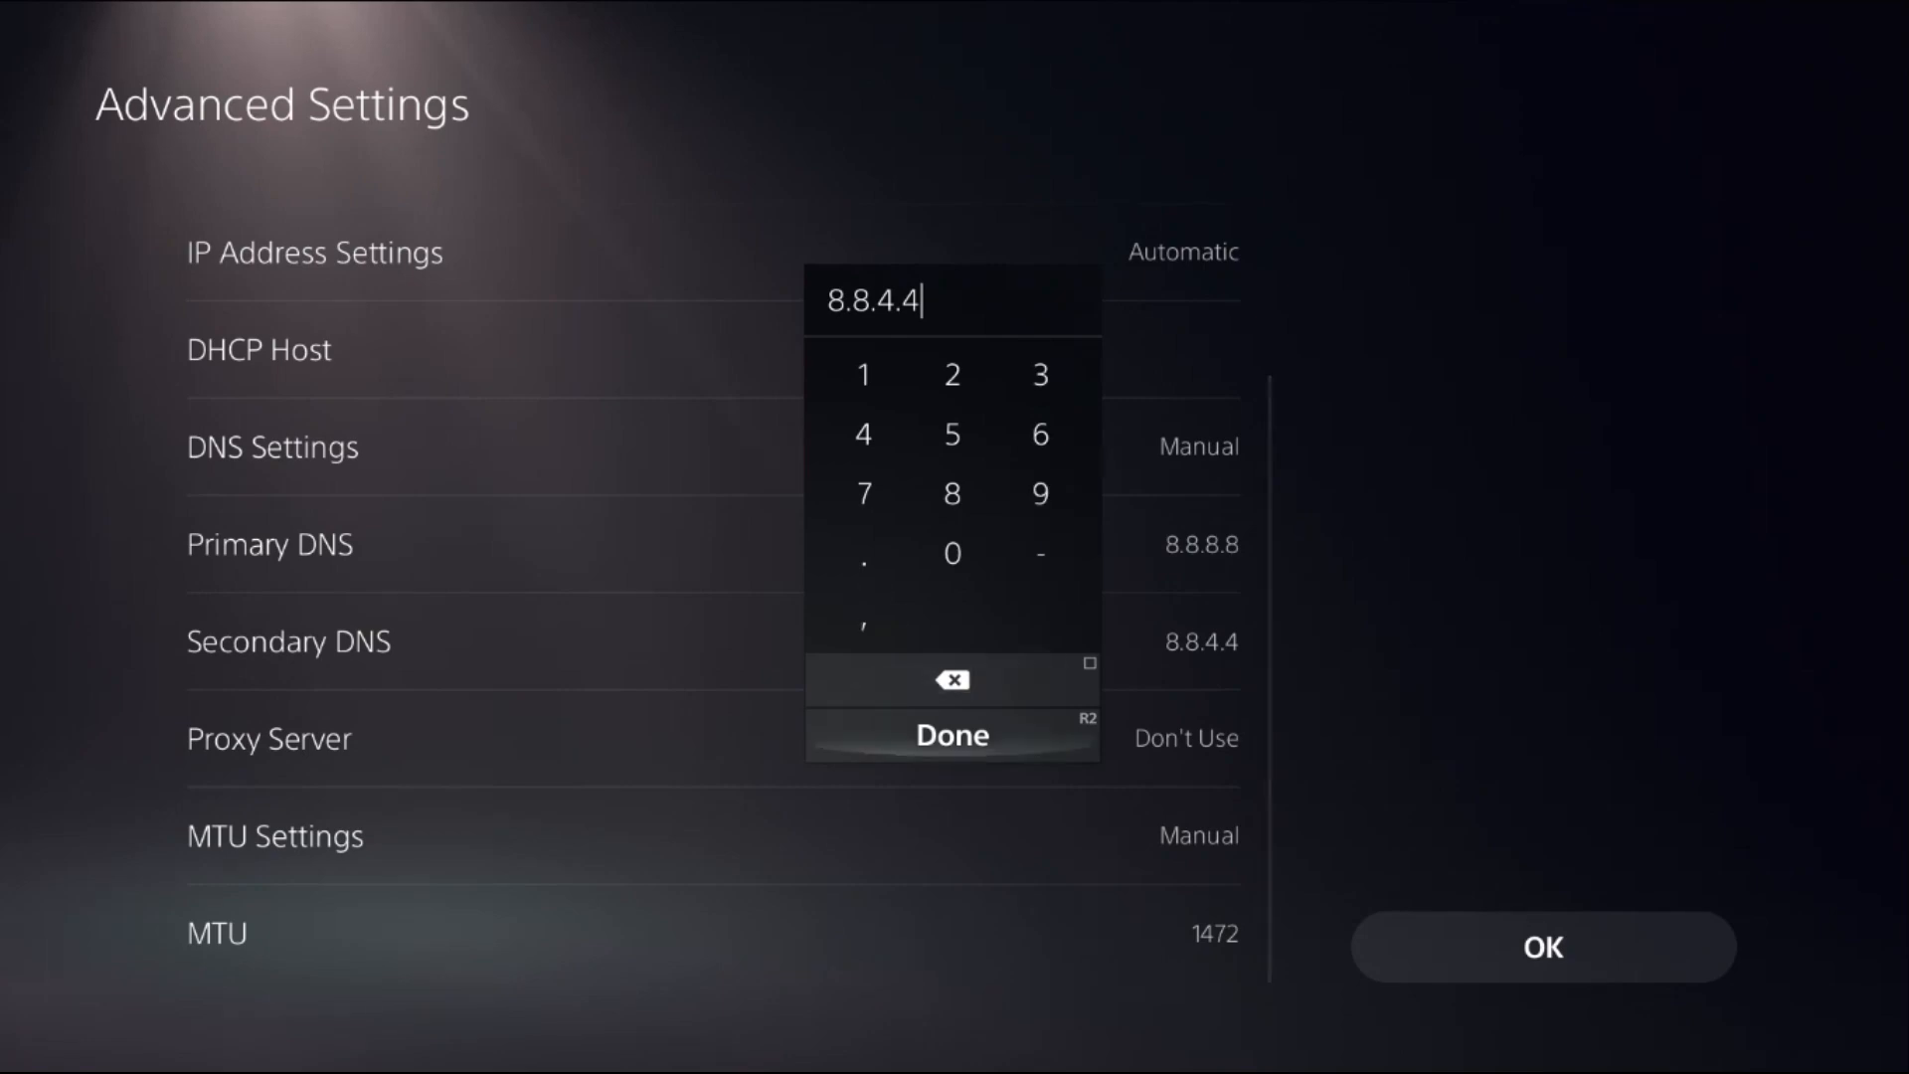
left_click(952, 734)
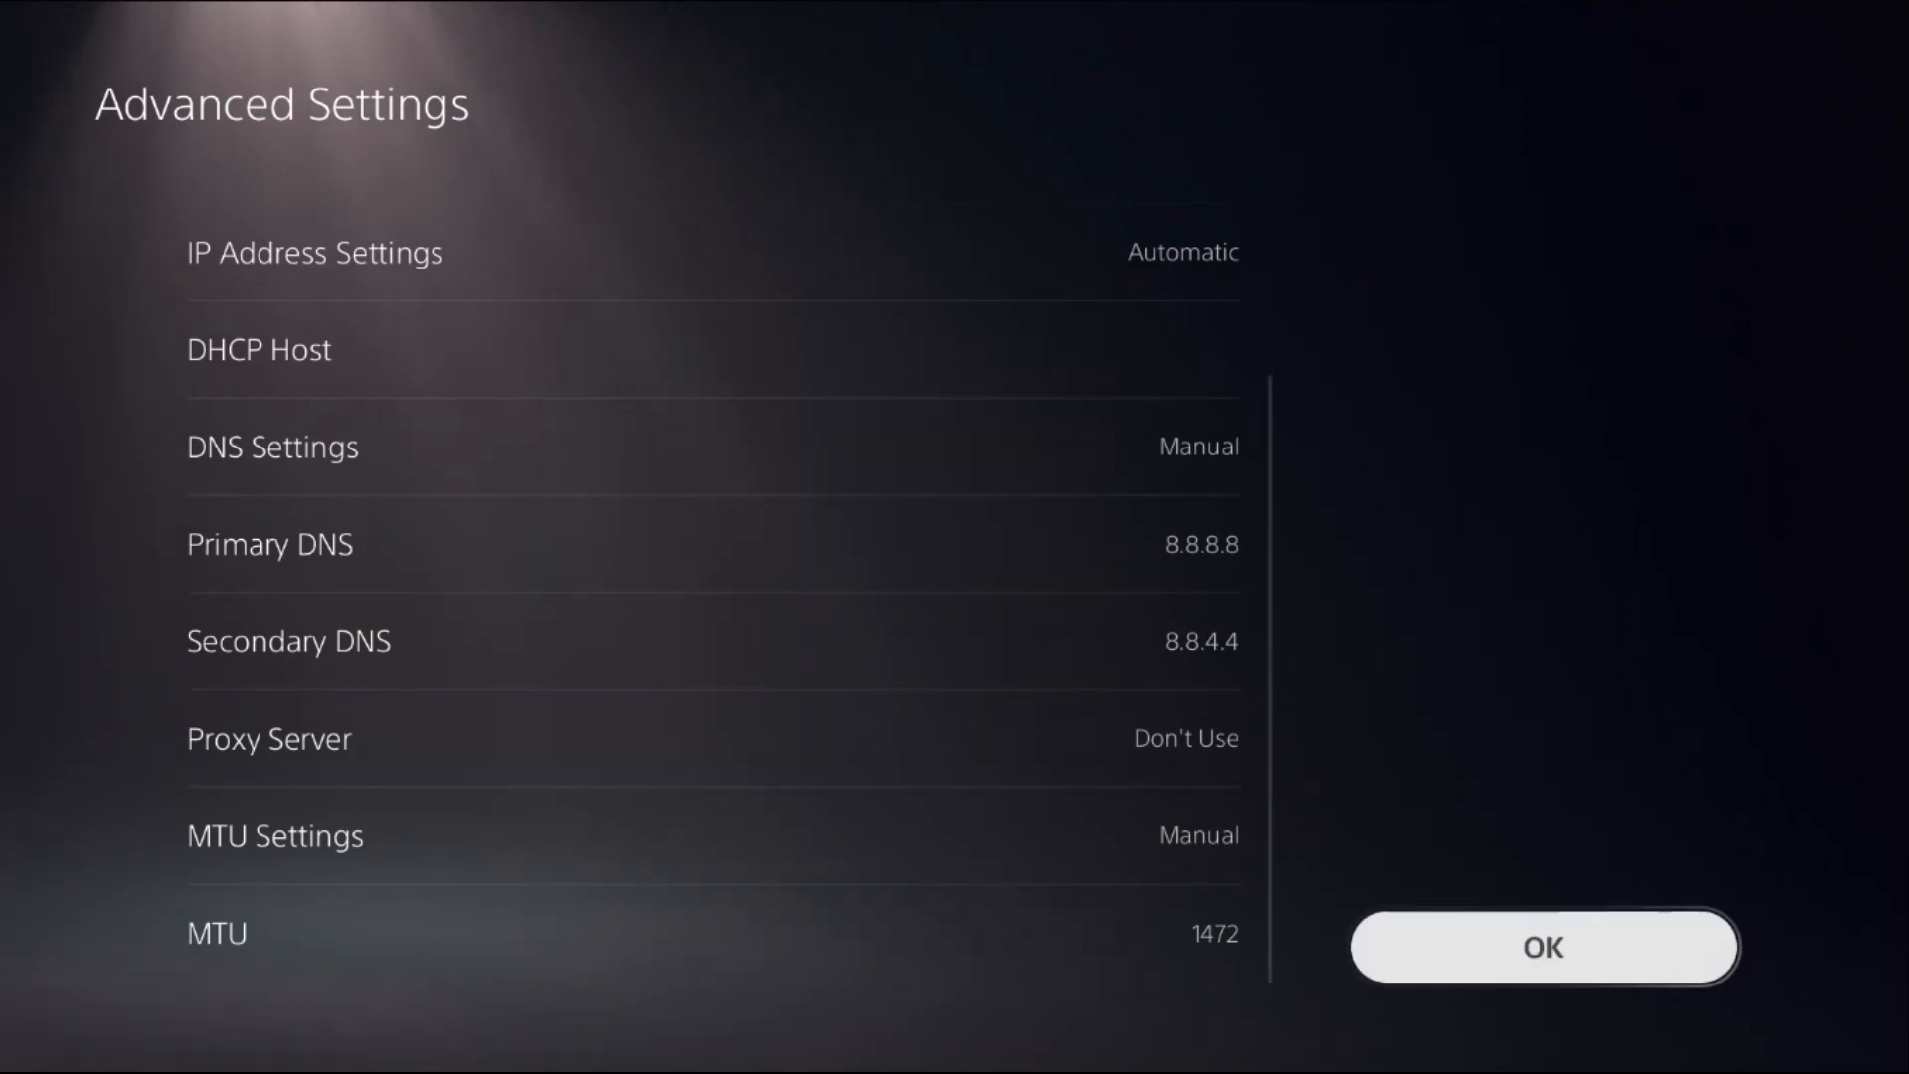
left_click(1543, 948)
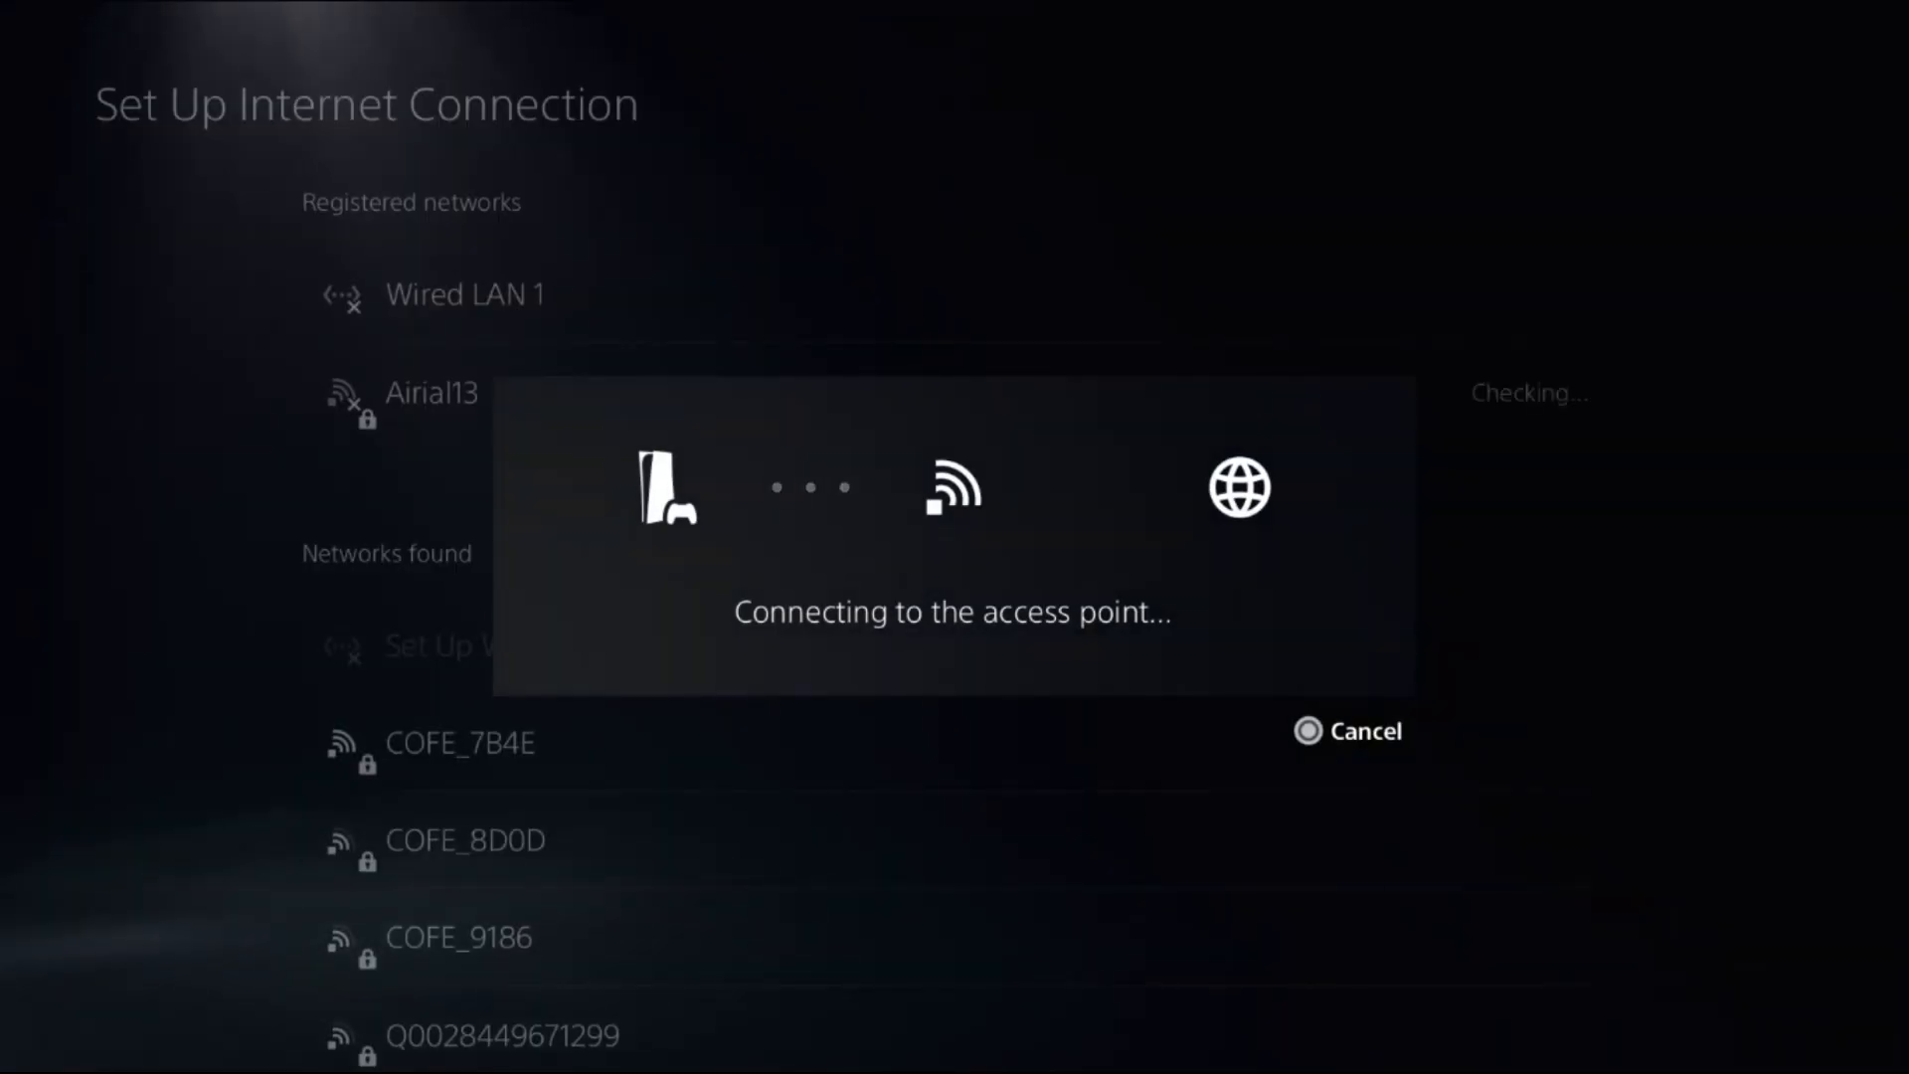